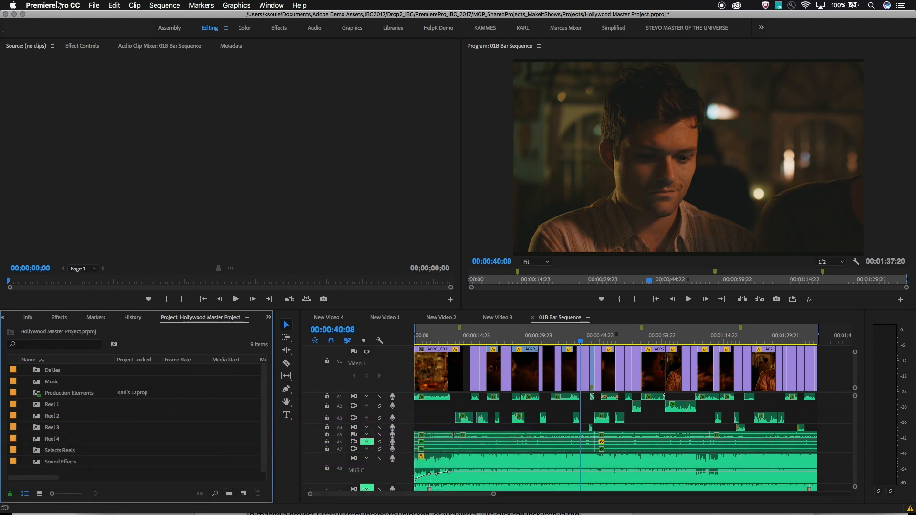
Open the Collaboration page of Premiere Pro's Preferences
click(53, 5)
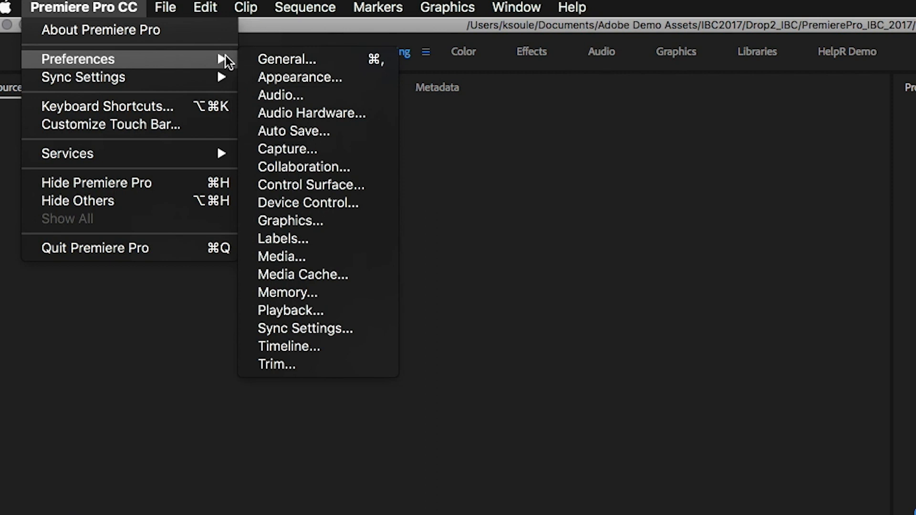
click(309, 175)
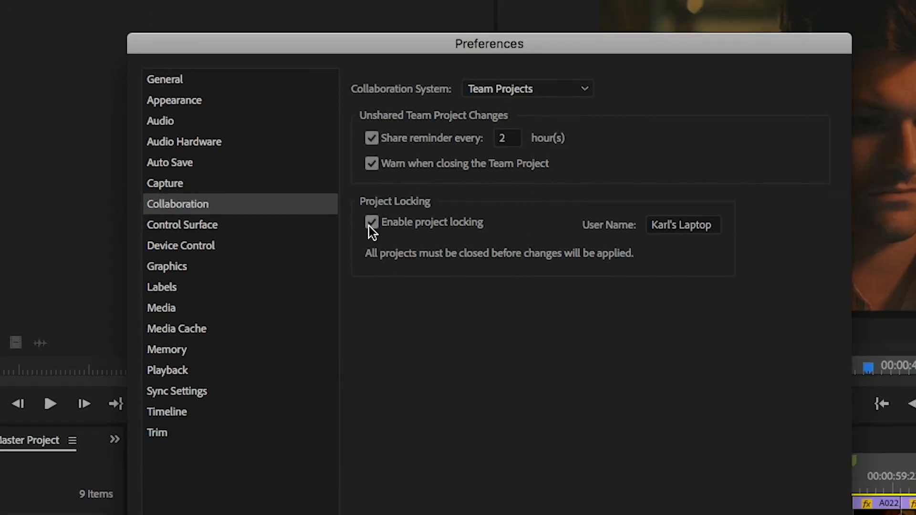
Enable project locking with user name 'Karl's Laptop', then switch to Media preferences
click(371, 222)
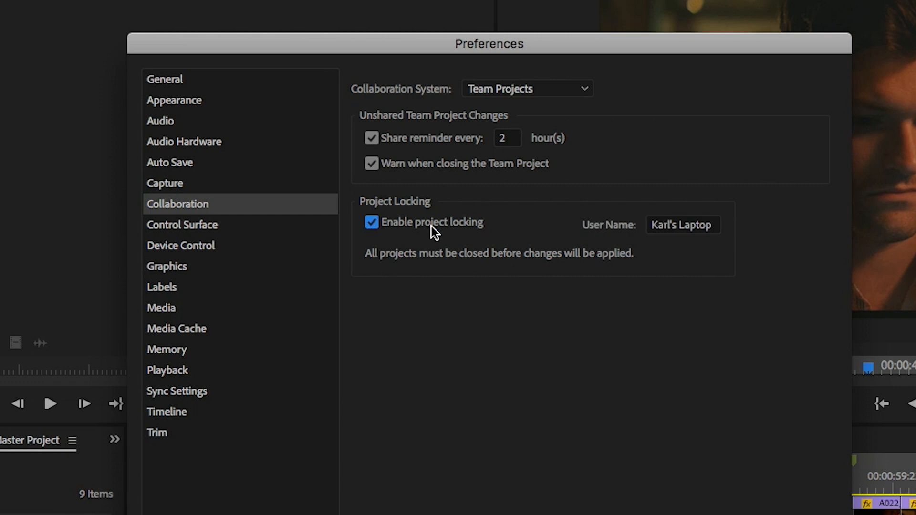
click(682, 225)
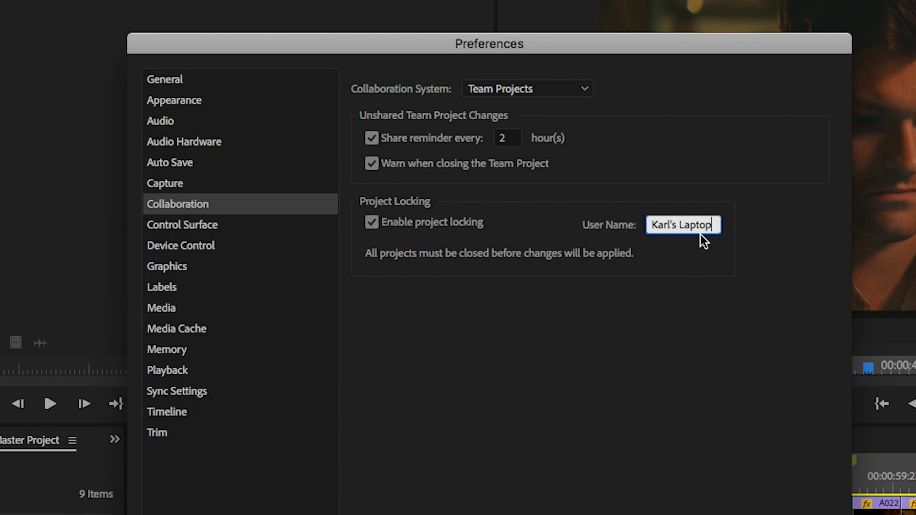
key(ctrl+a)
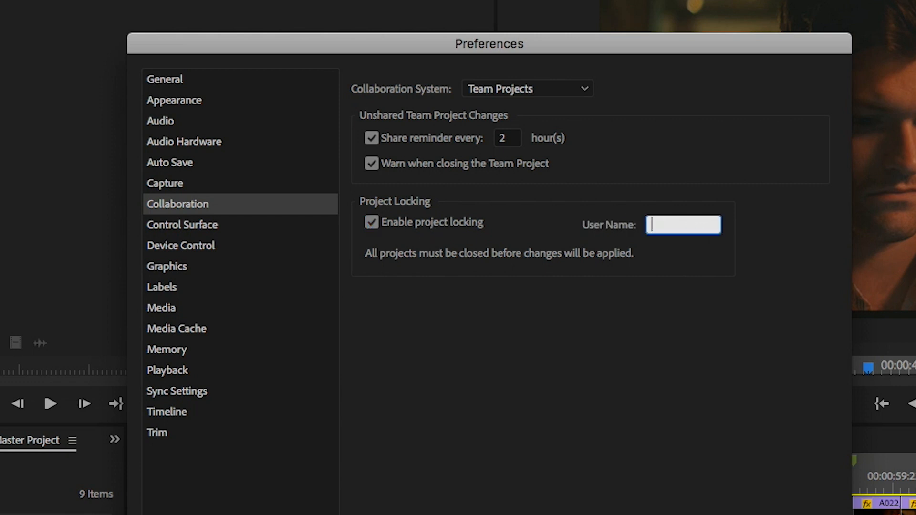
text(Edit B)
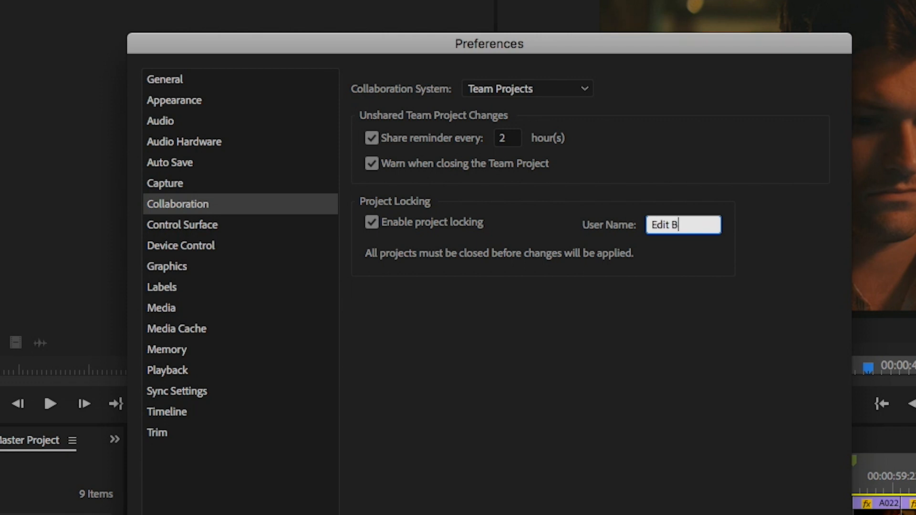
text(ay)
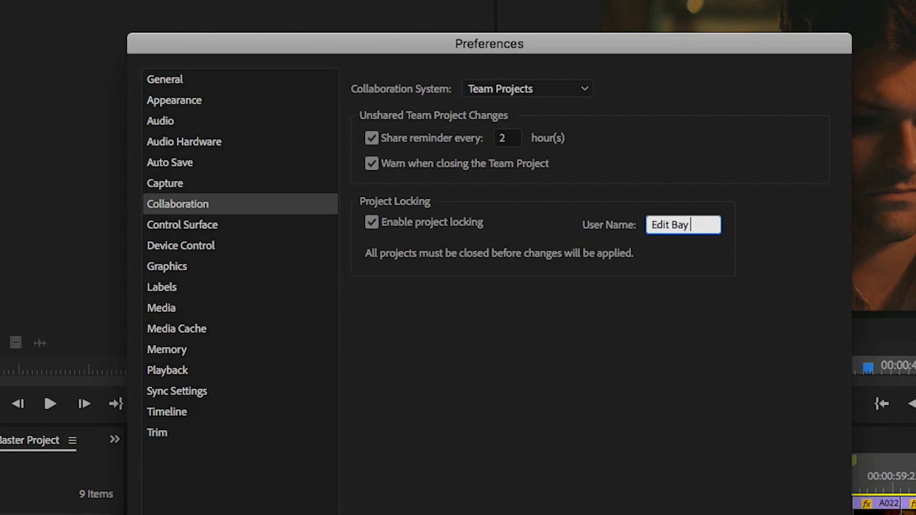
key(Backspace)
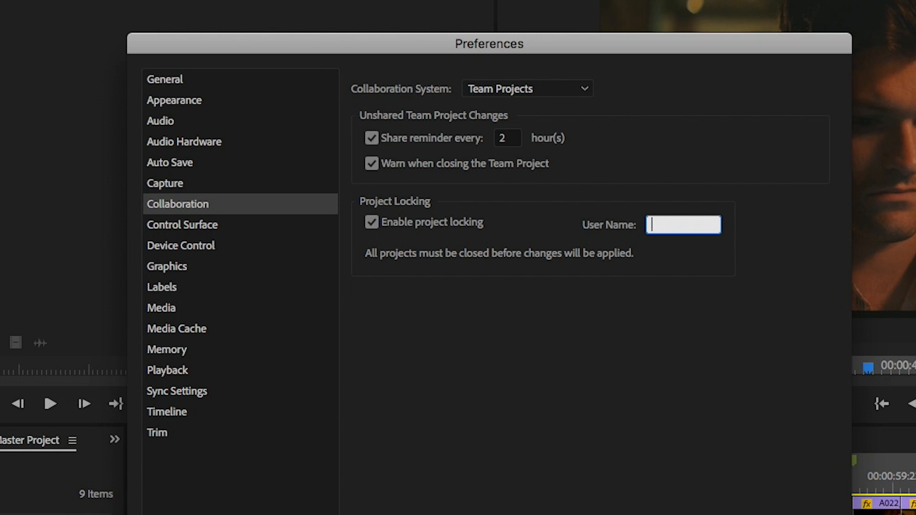
text(Karl's)
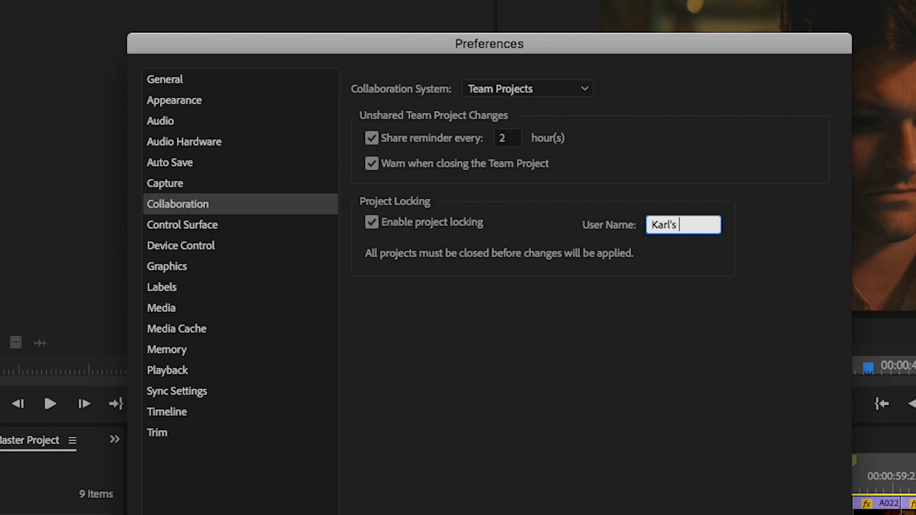
text(Laptop)
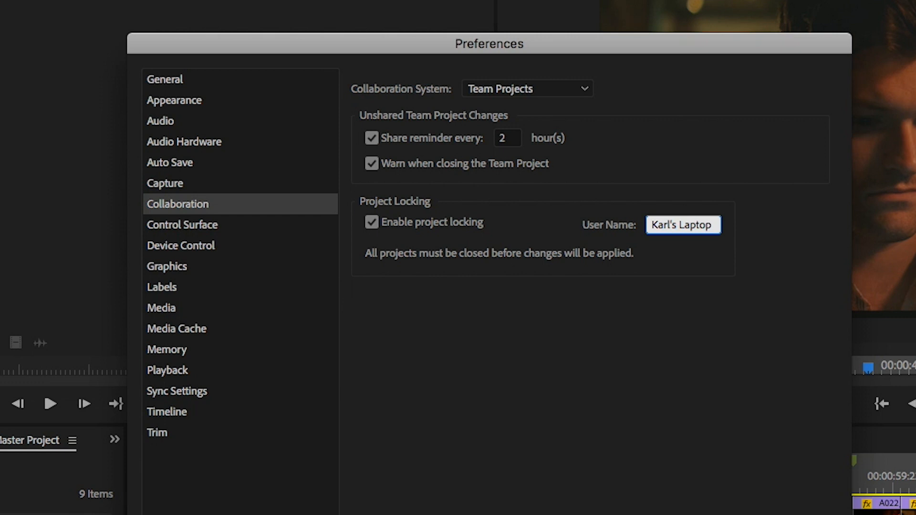
click(161, 307)
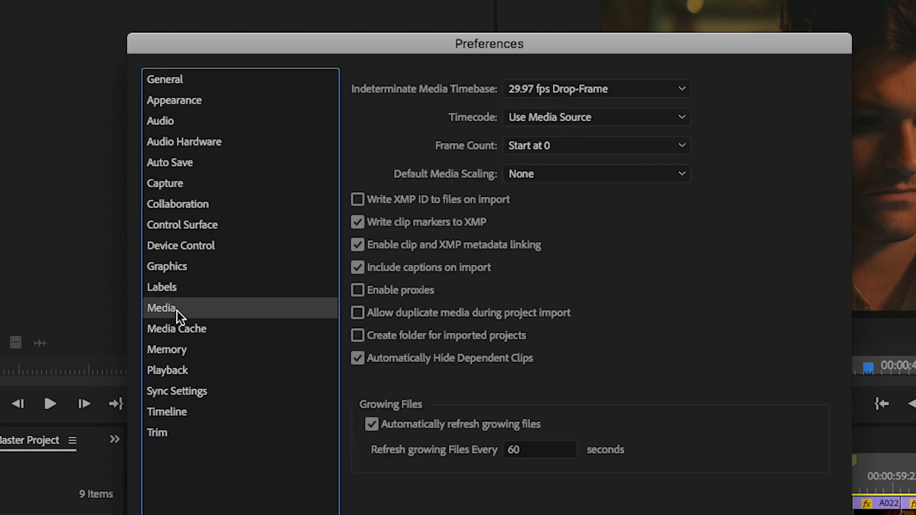
Leave Automatically Hide Dependent Clips checked and accept the preferences with OK
click(357, 358)
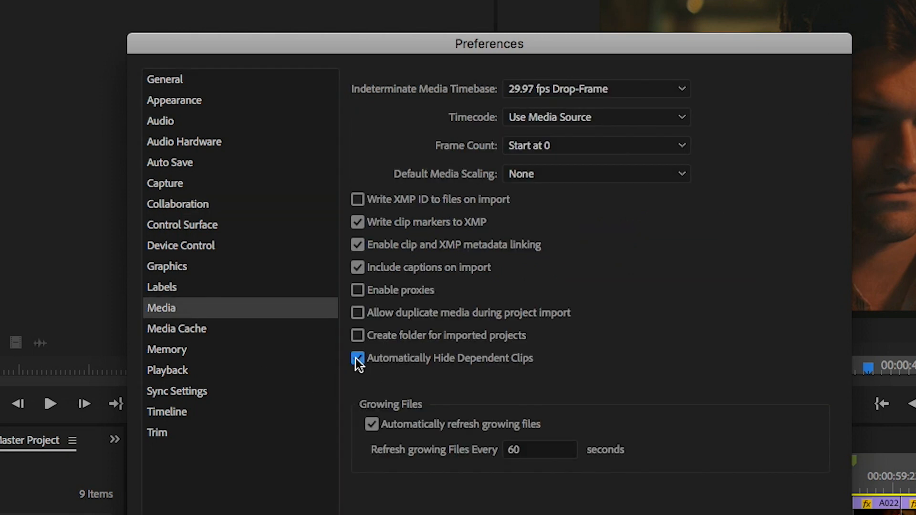
click(357, 359)
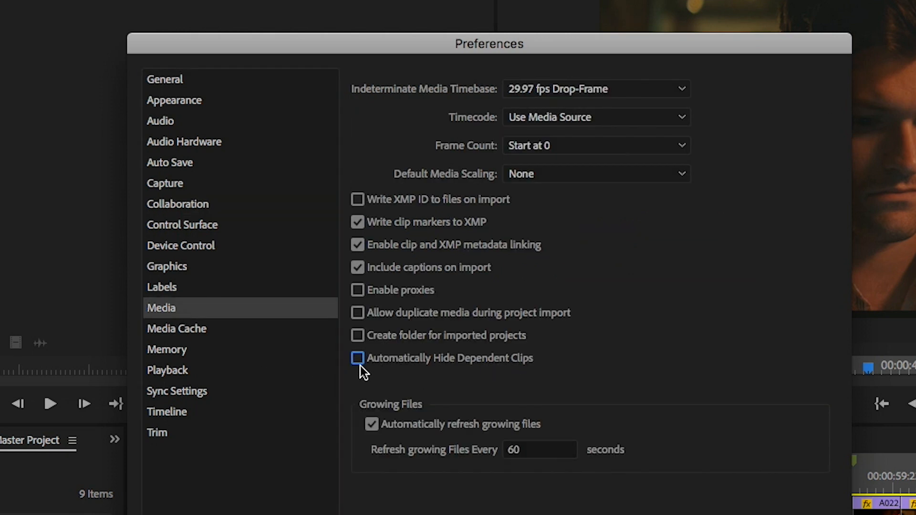
click(357, 358)
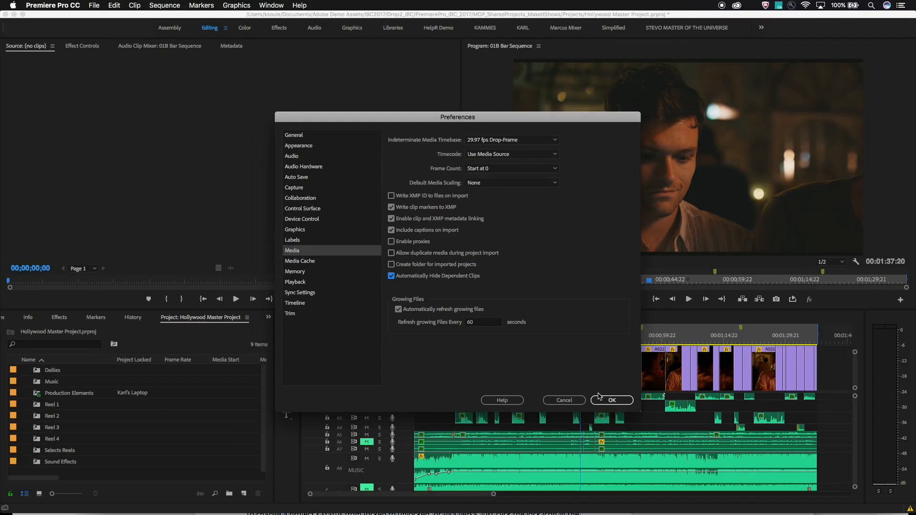
click(611, 400)
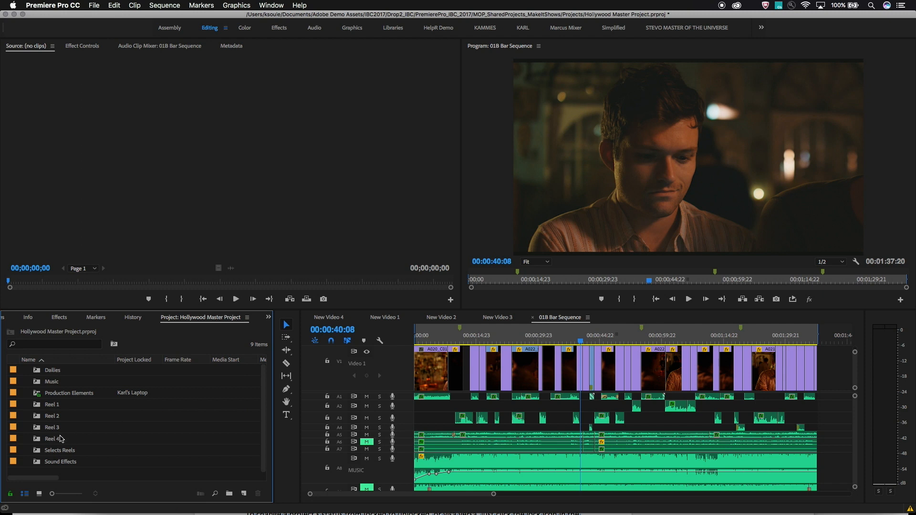
Open the Reel 1 project and choose View Hidden to show its five items
click(52, 404)
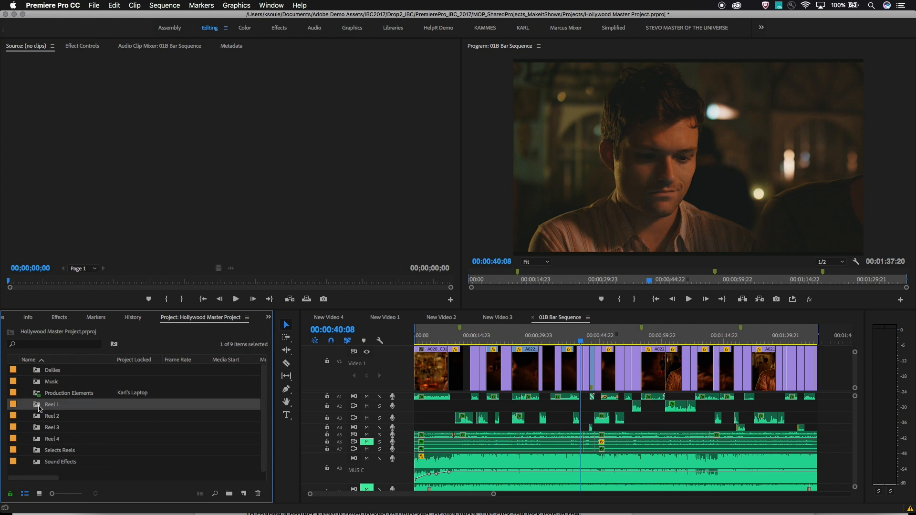
double_click(52, 404)
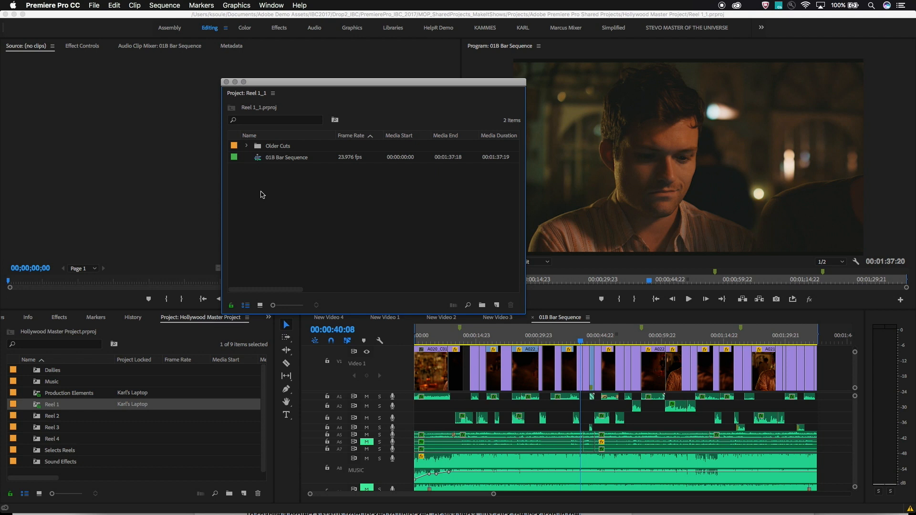
mouse_move(334, 235)
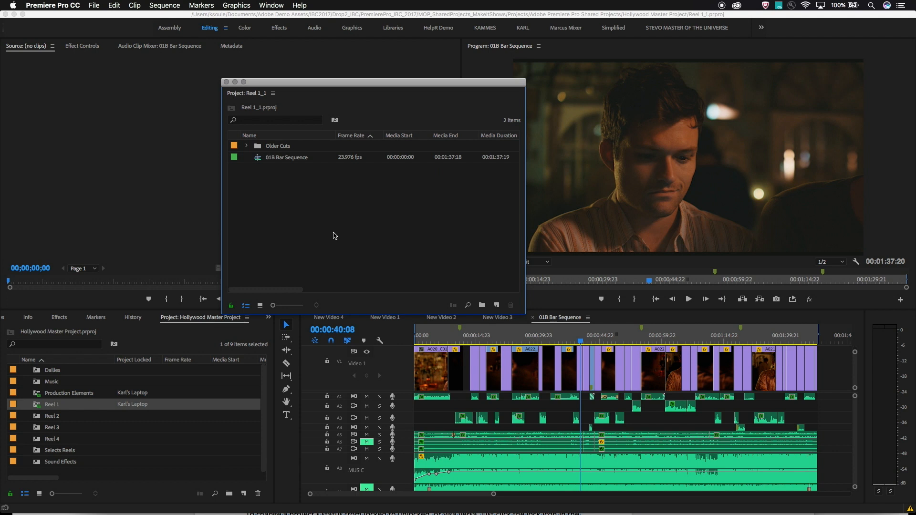
mouse_move(348, 210)
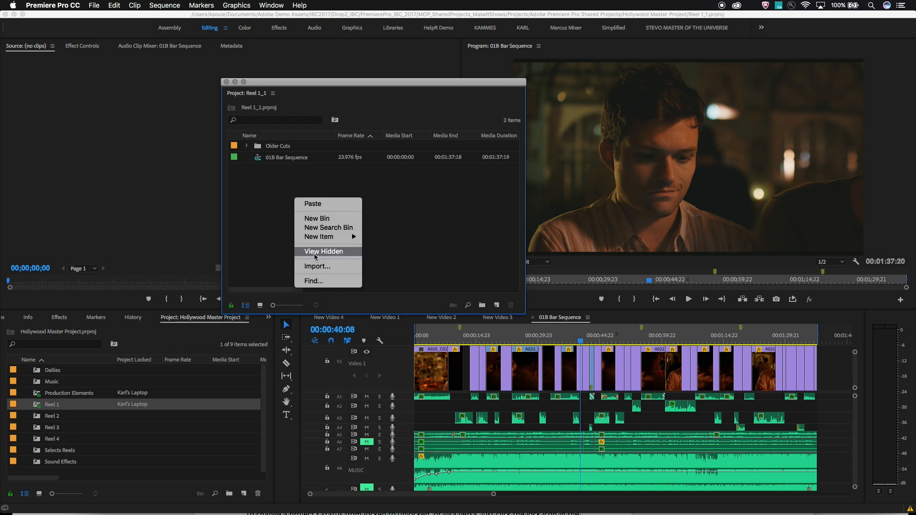
click(323, 252)
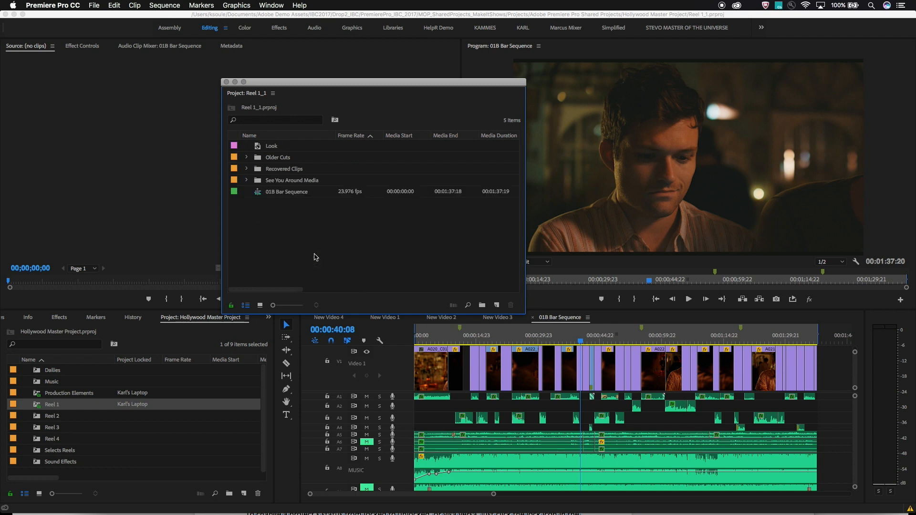